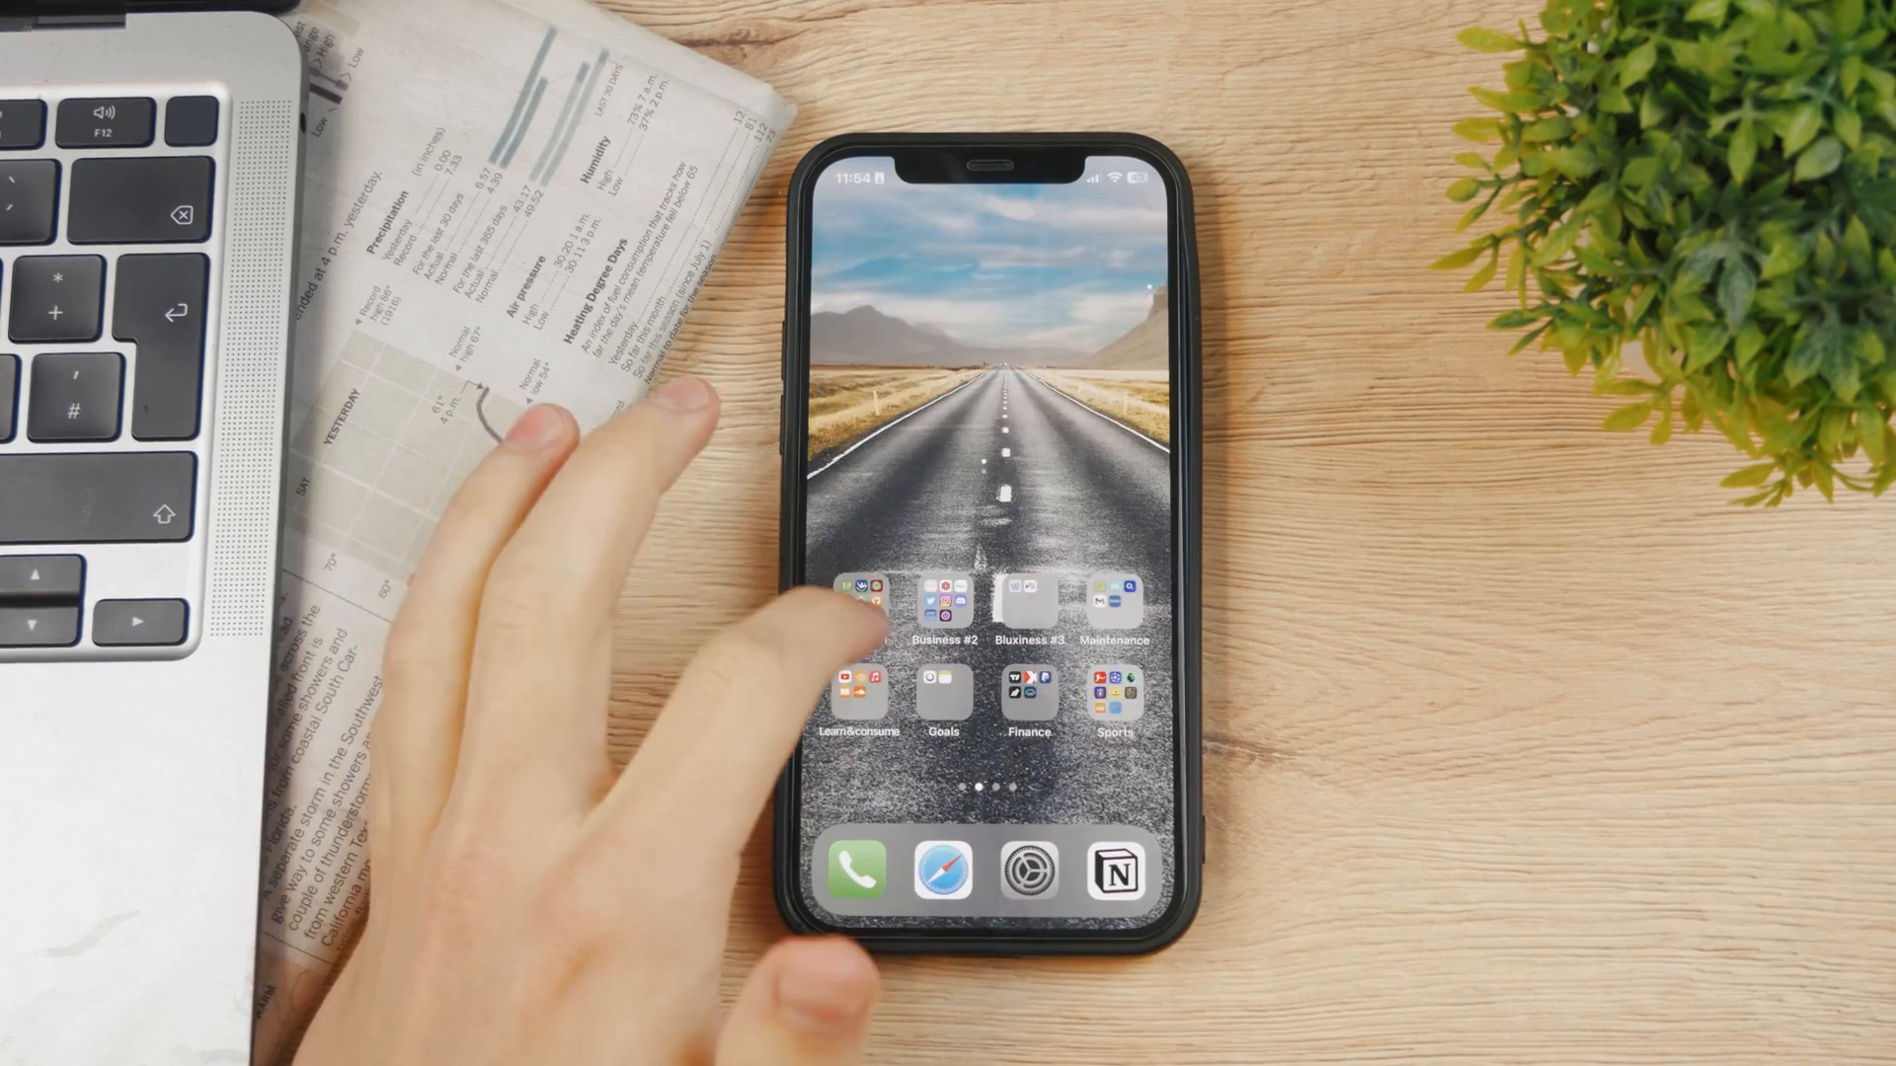
# Launch the Settings app from the Home Screen dock.
pyautogui.click(864, 696)
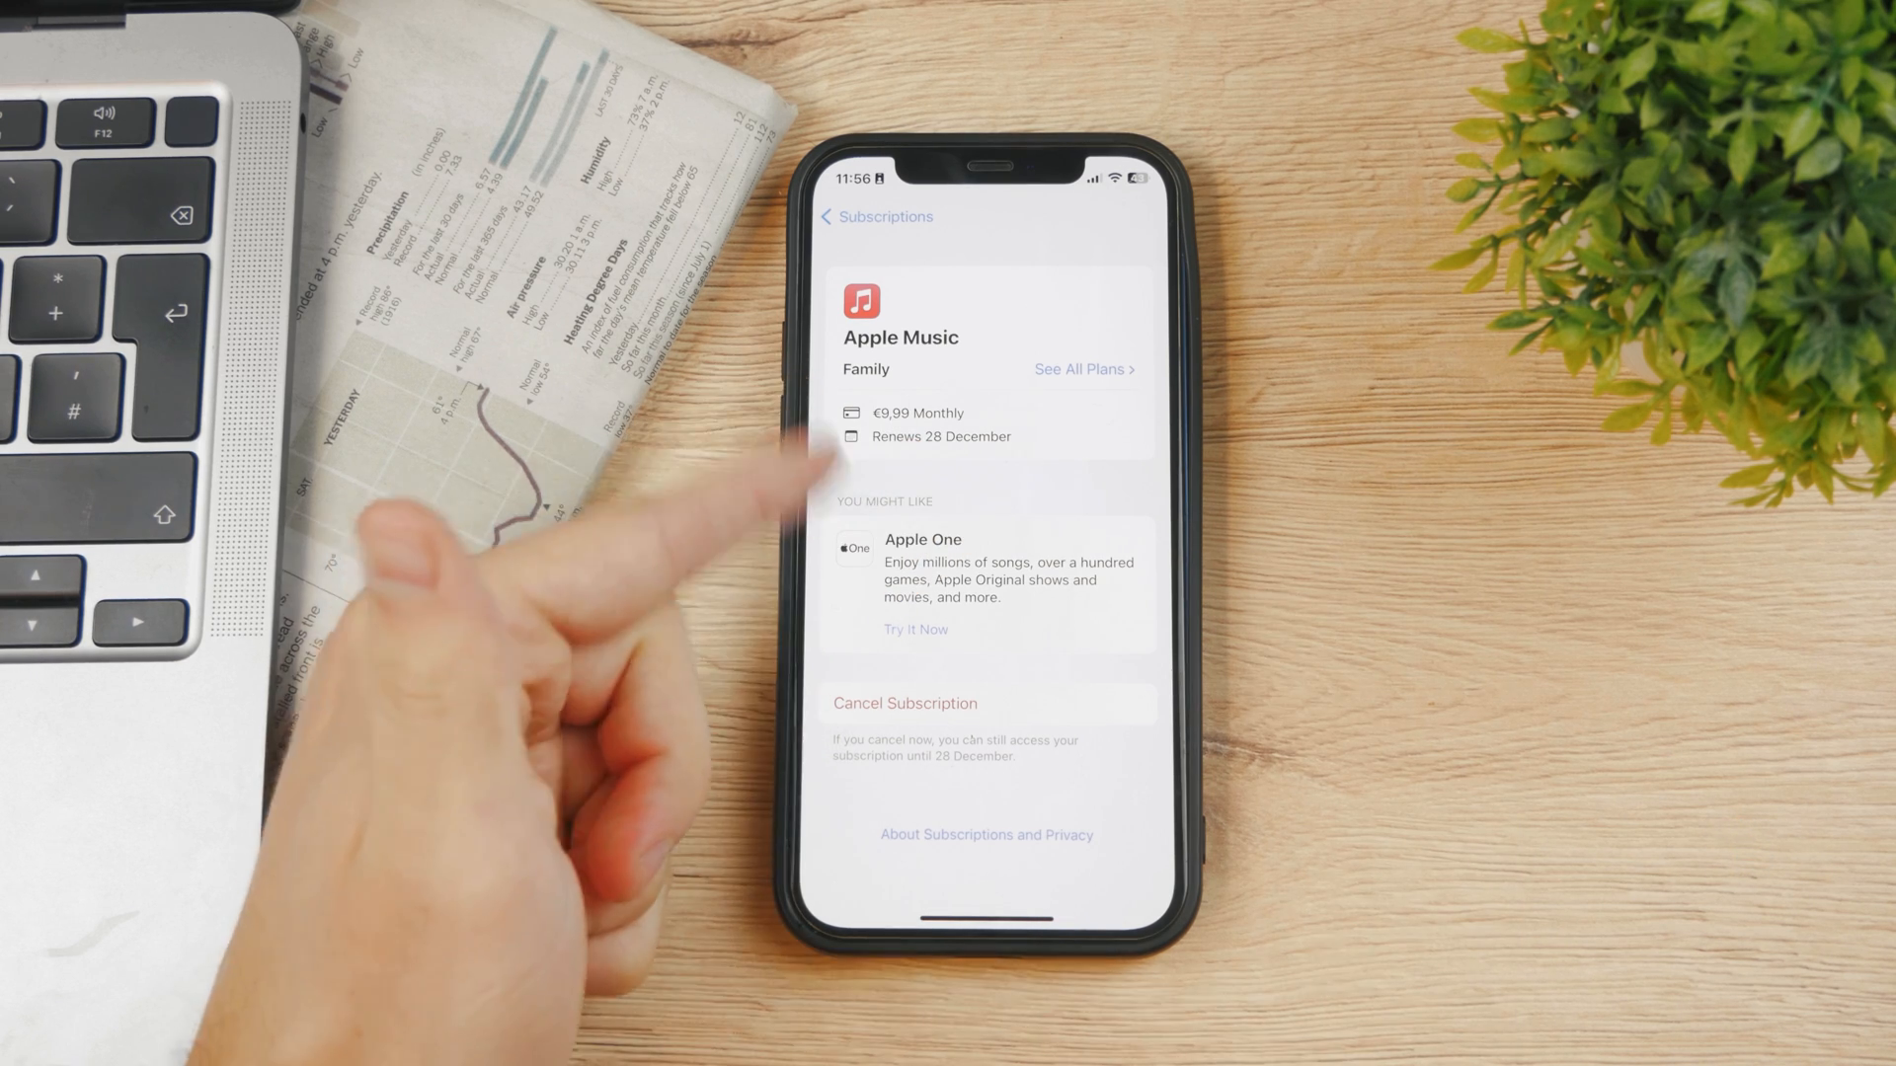
pyautogui.moveTo(678, 338)
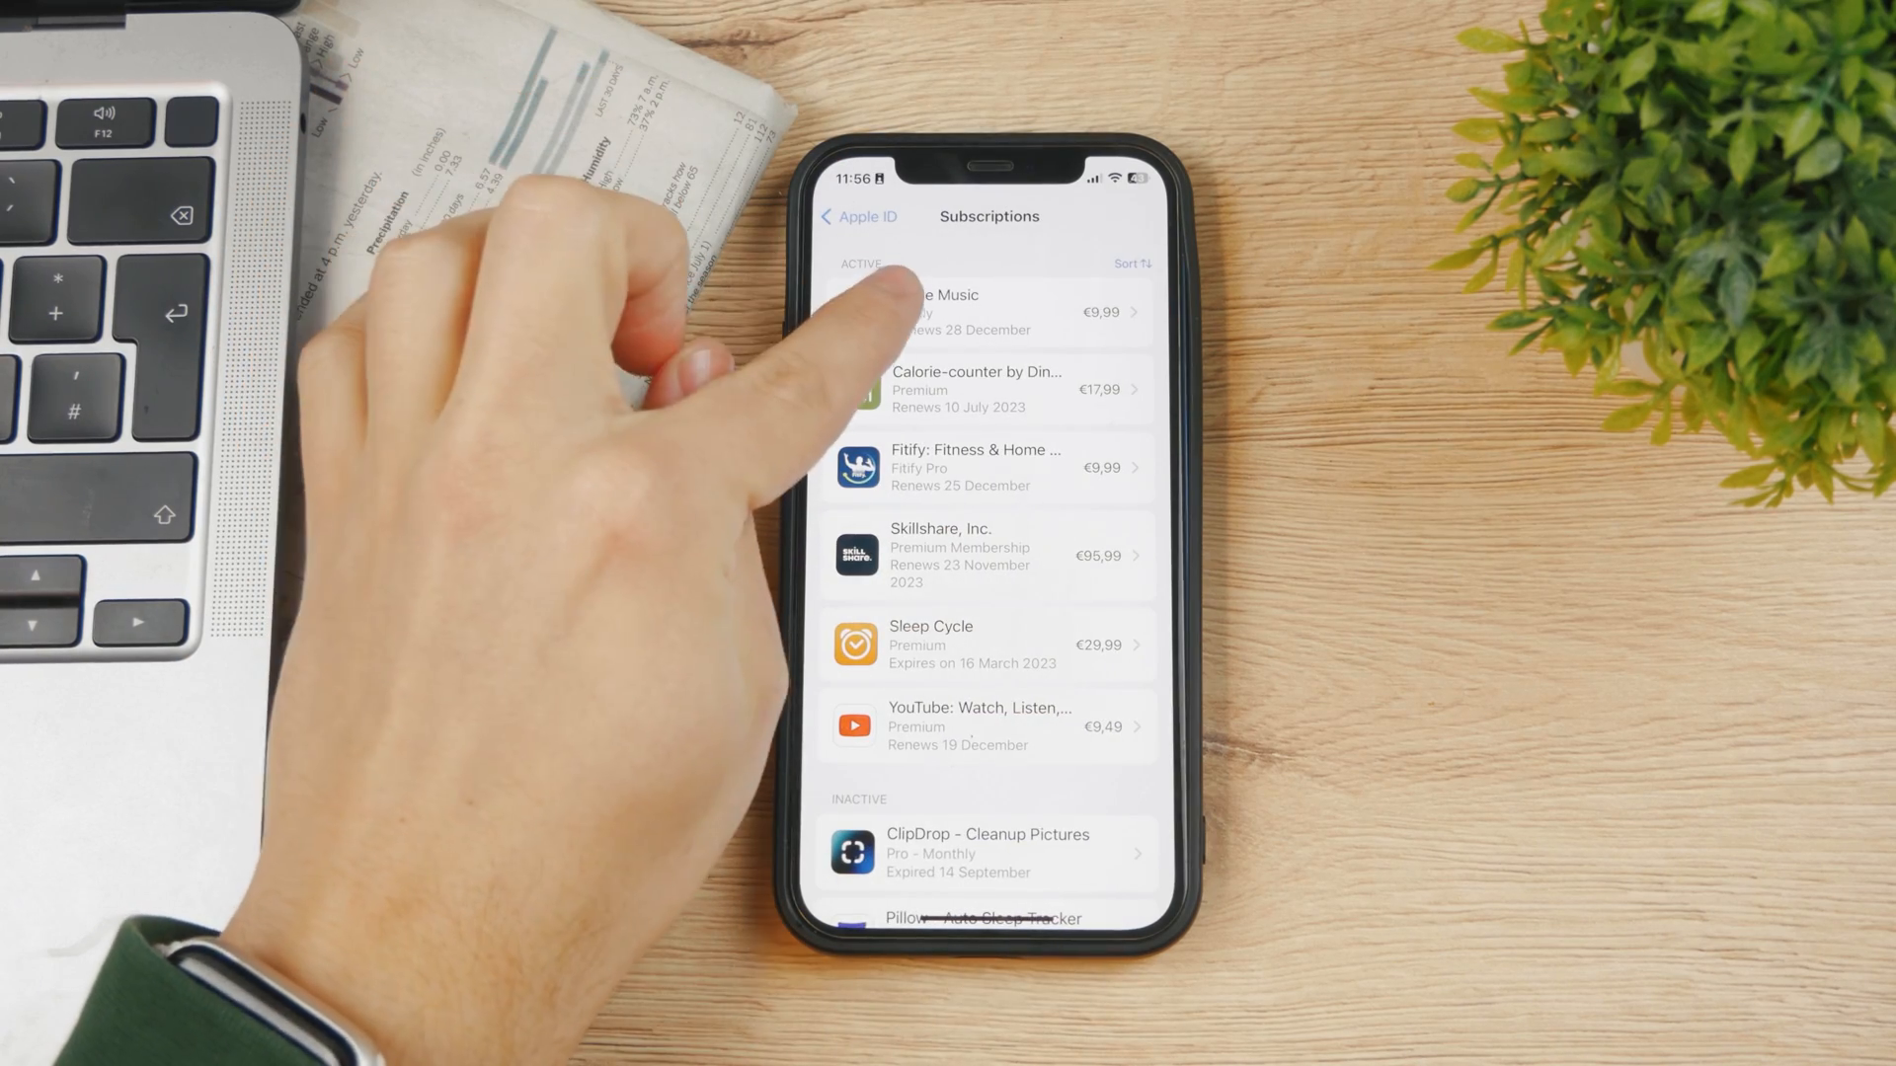
# Return from Subscriptions to the Apple ID account page.
pyautogui.click(857, 217)
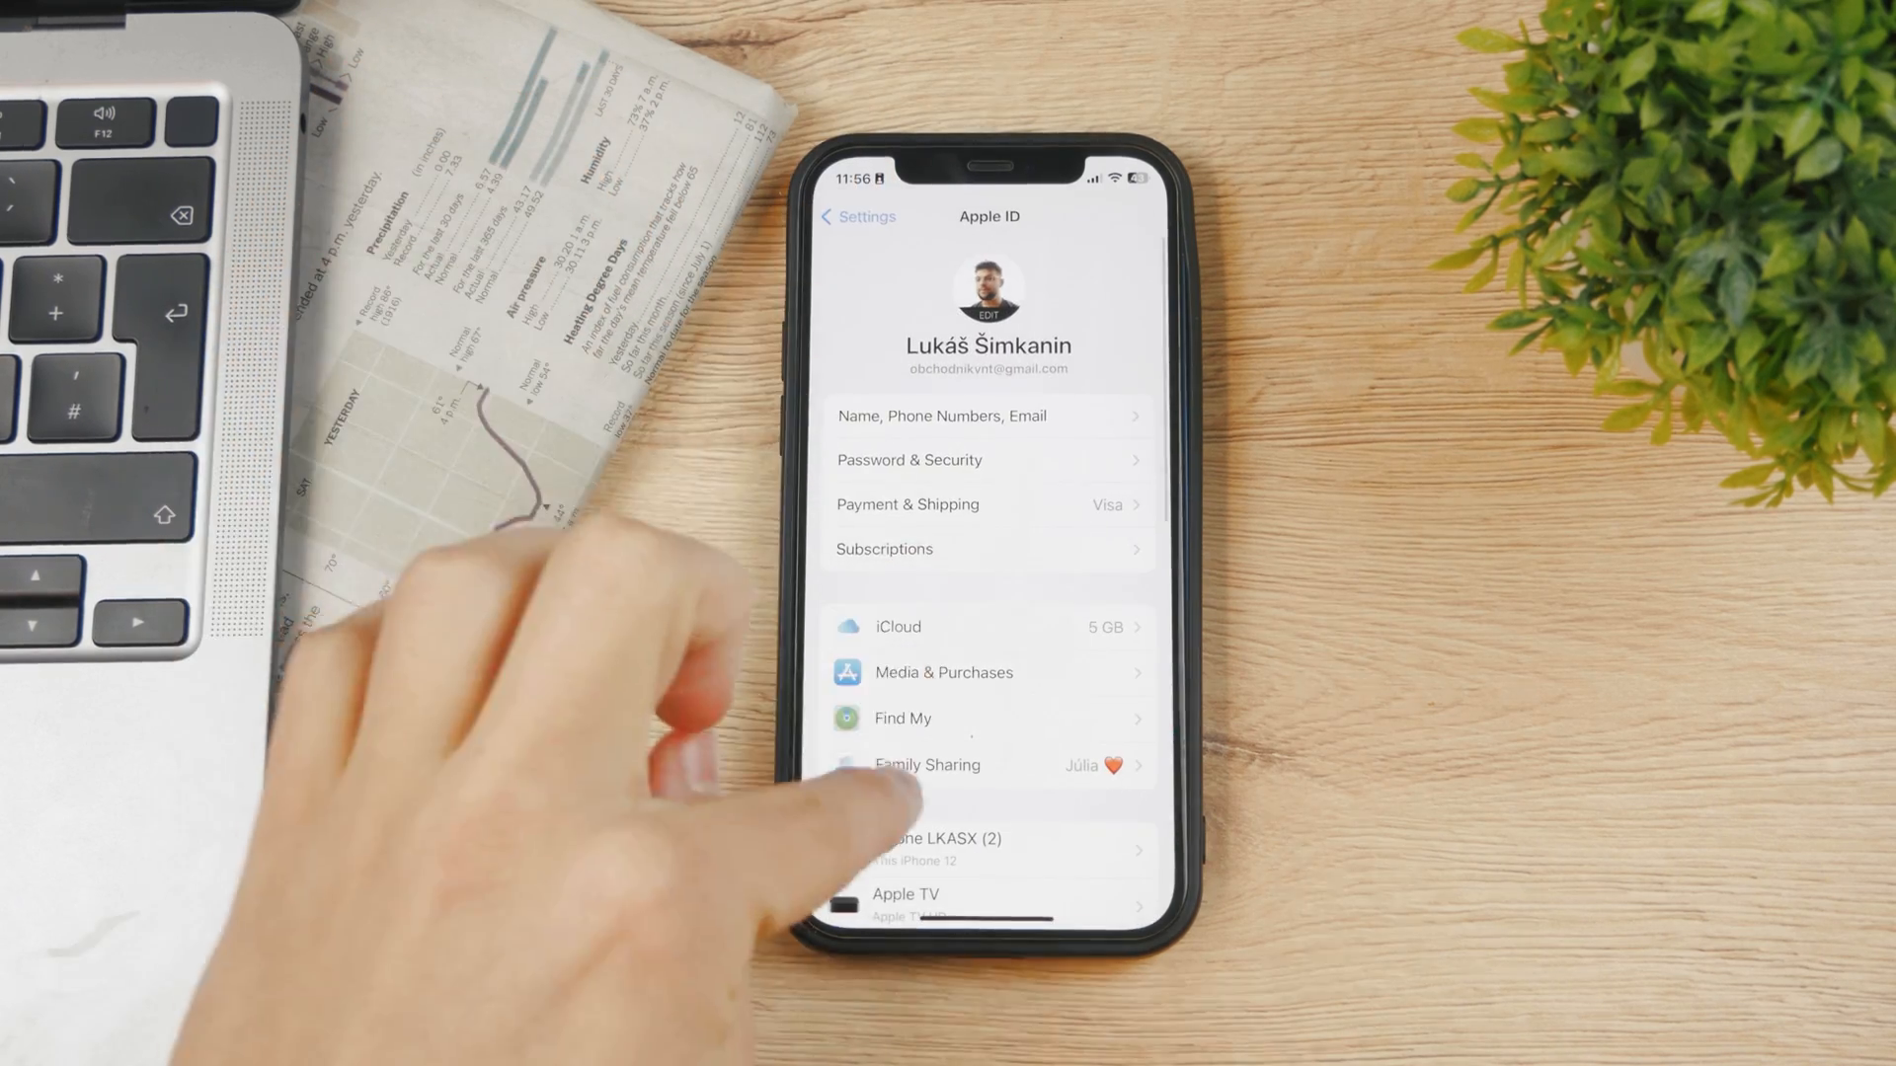